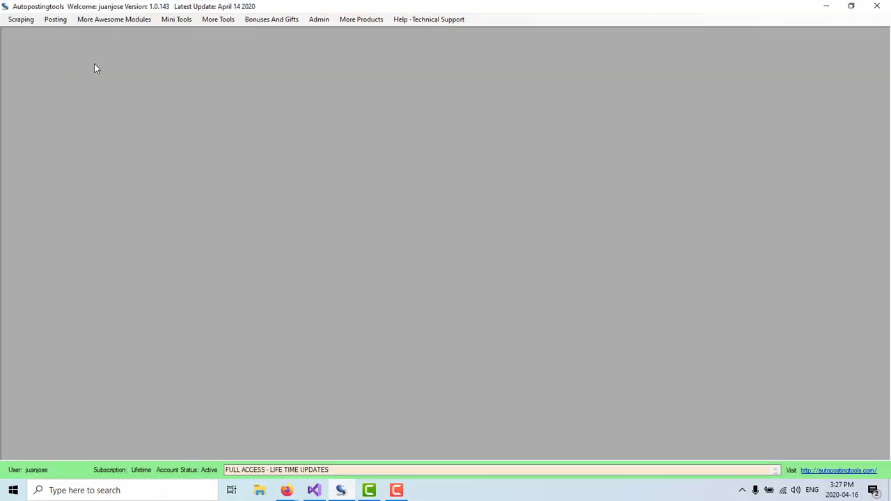
- Browse the More Tools, Posting and Scraping module menus
click(218, 19)
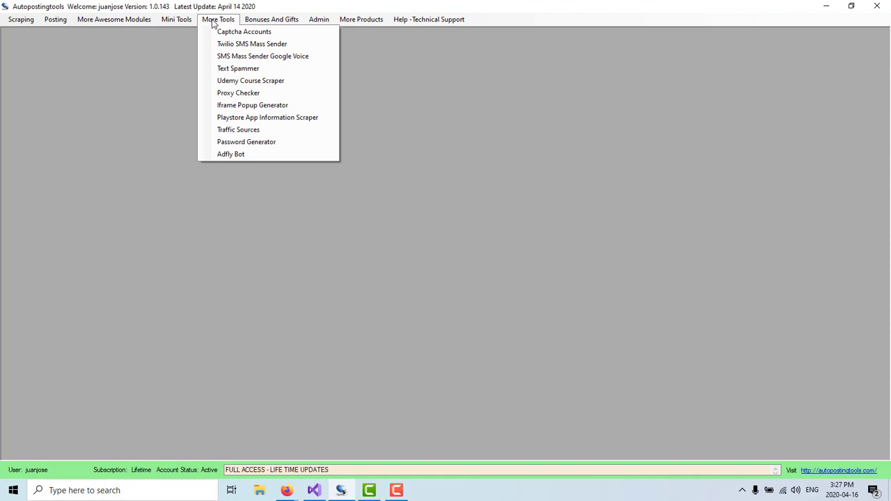
click(55, 18)
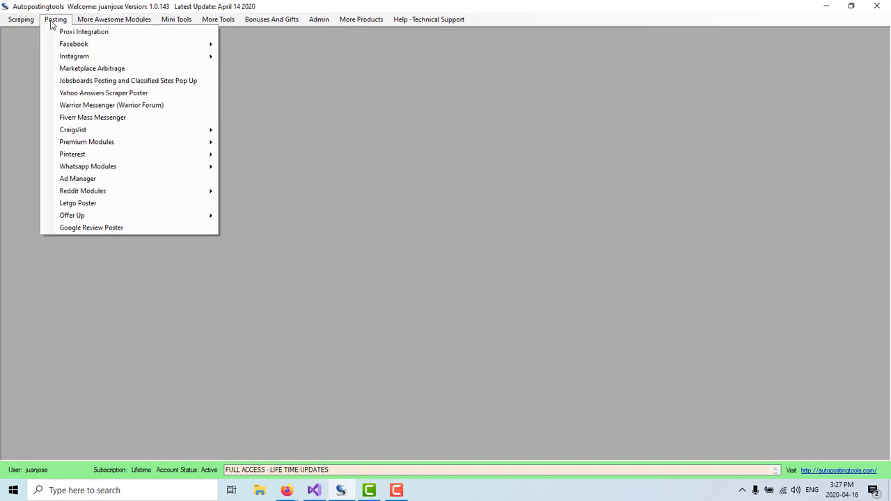
click(21, 19)
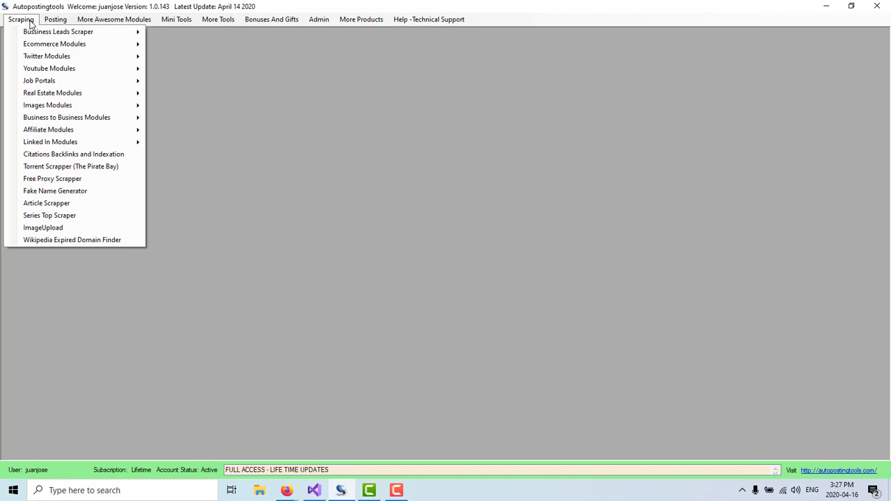
mouse_move(58, 32)
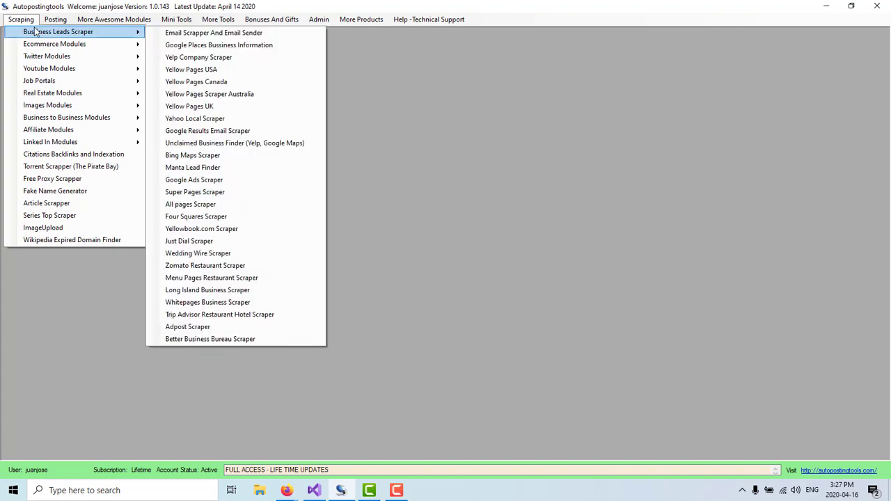
mouse_move(101, 36)
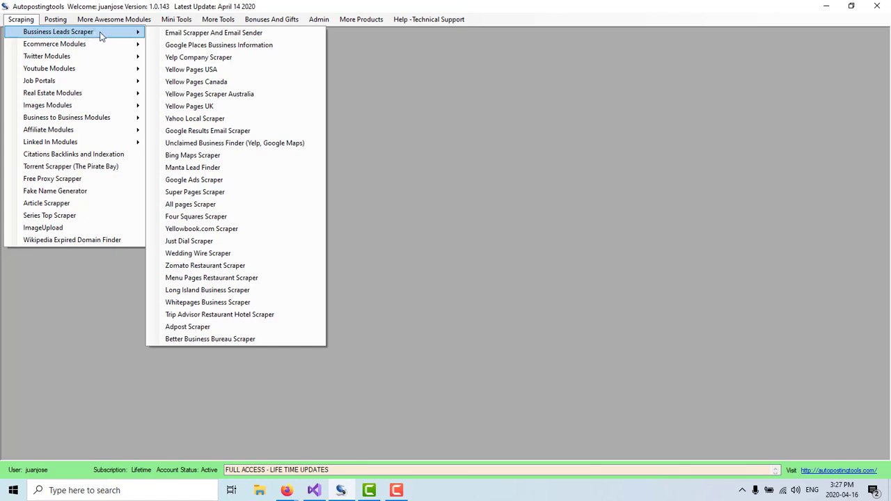
mouse_move(205, 265)
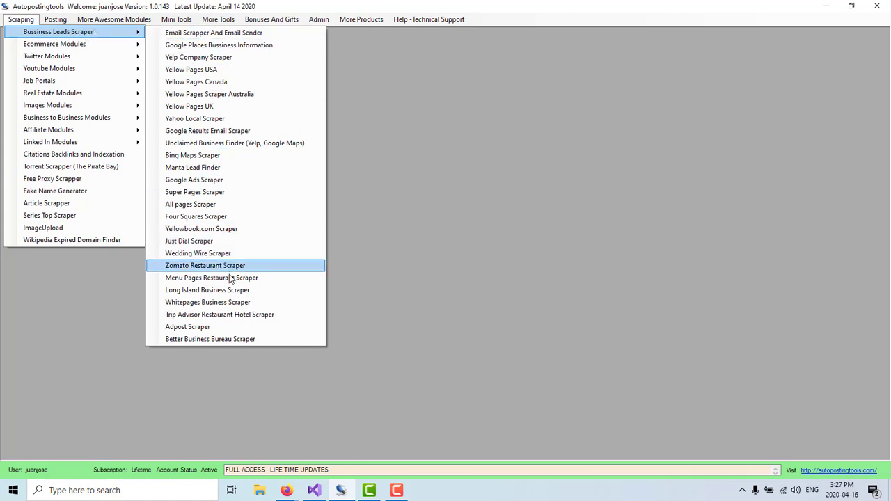
mouse_move(212, 278)
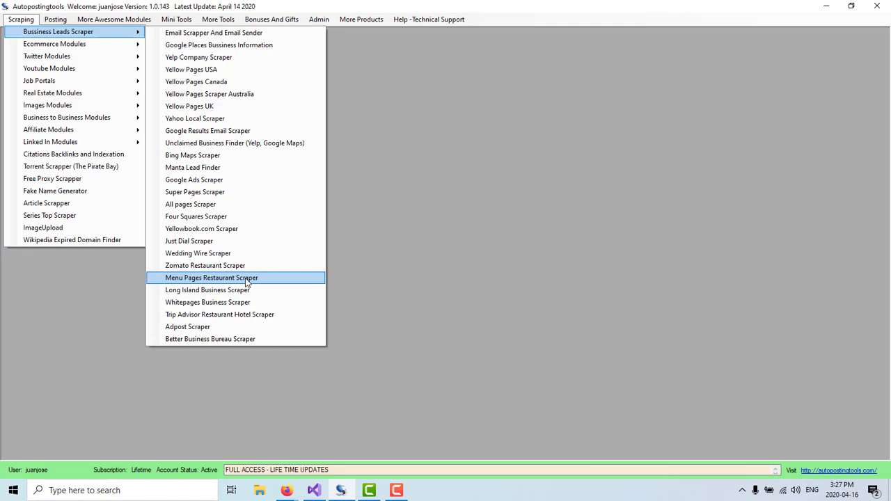
mouse_move(204, 265)
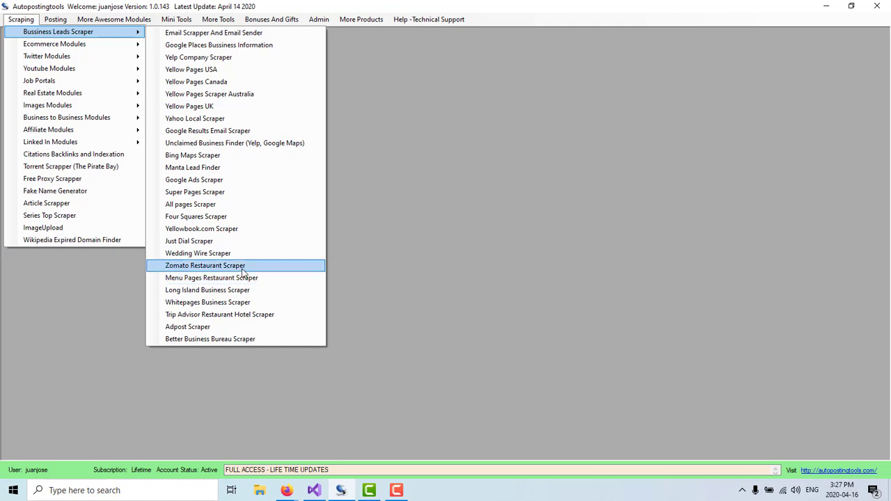
mouse_move(243, 314)
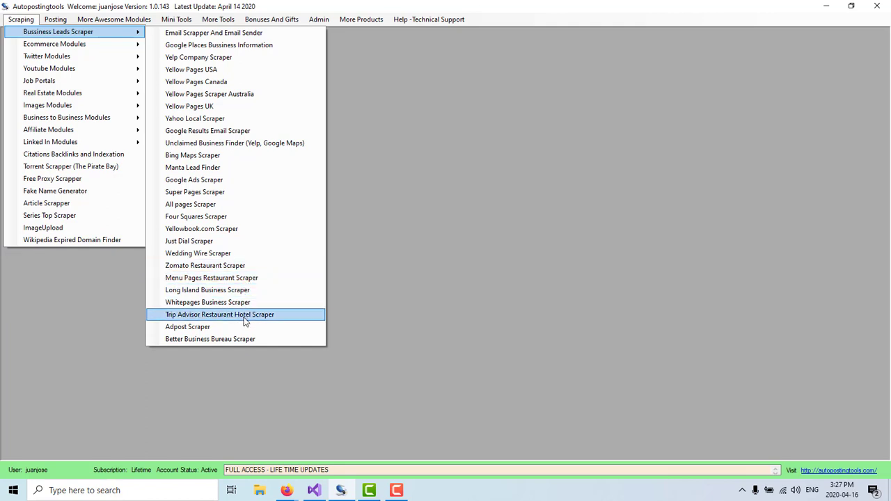
mouse_move(230, 277)
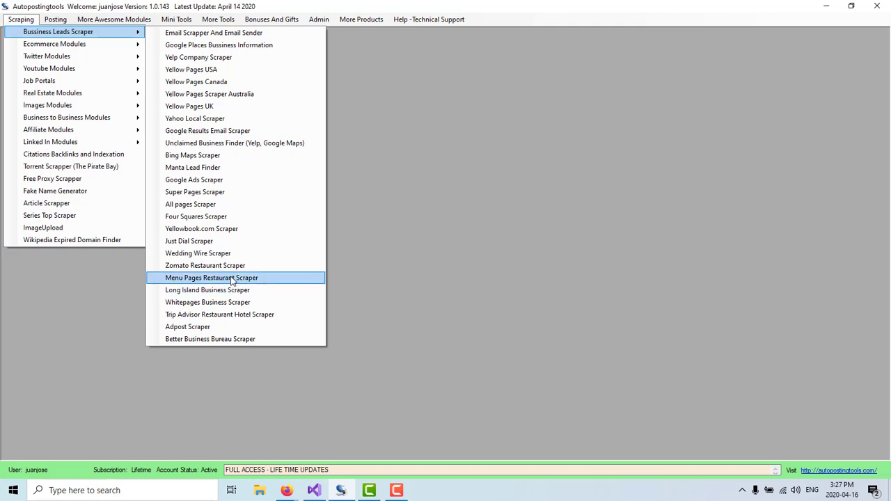
- Launch the Menu Pages Restaurant Scraper and start a Firefox browser from it
click(212, 277)
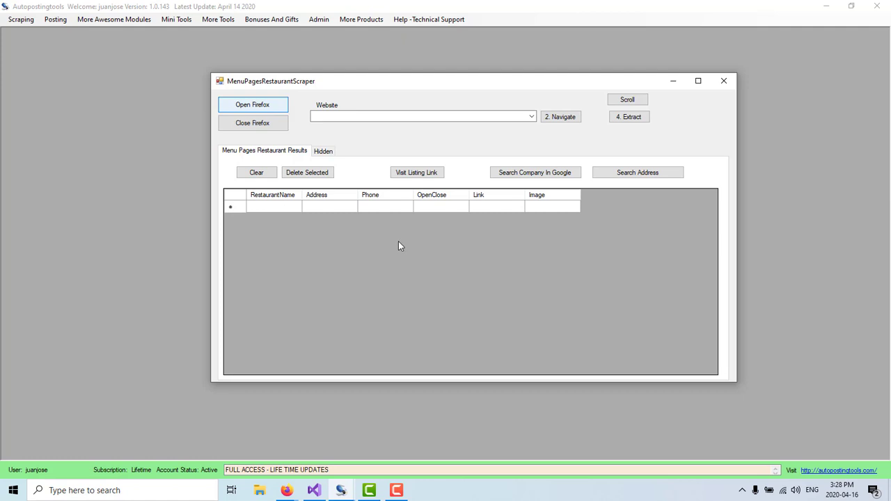
click(252, 104)
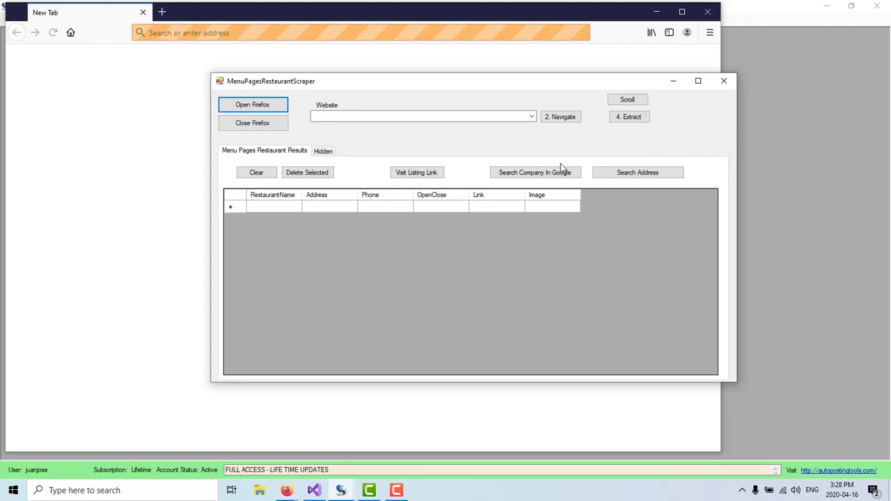
- Load the menupages.com/restaurants/cities address in Firefox and scroll the city list
click(531, 117)
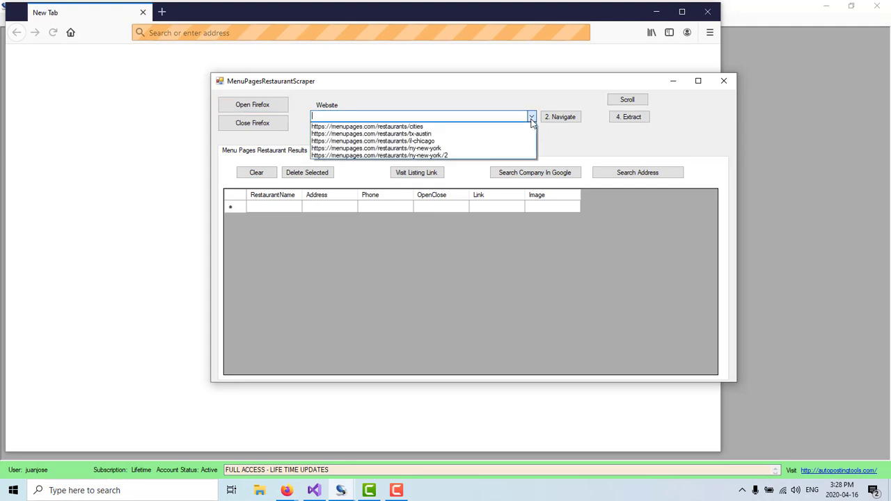
click(367, 126)
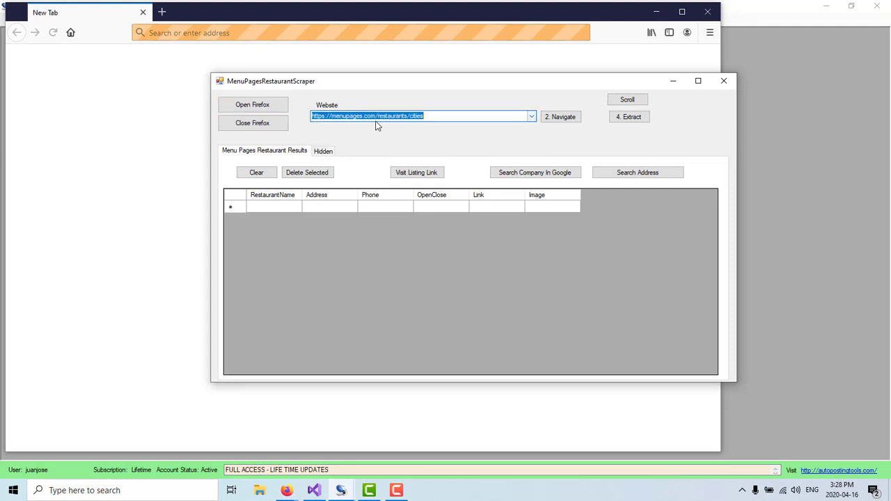
click(560, 116)
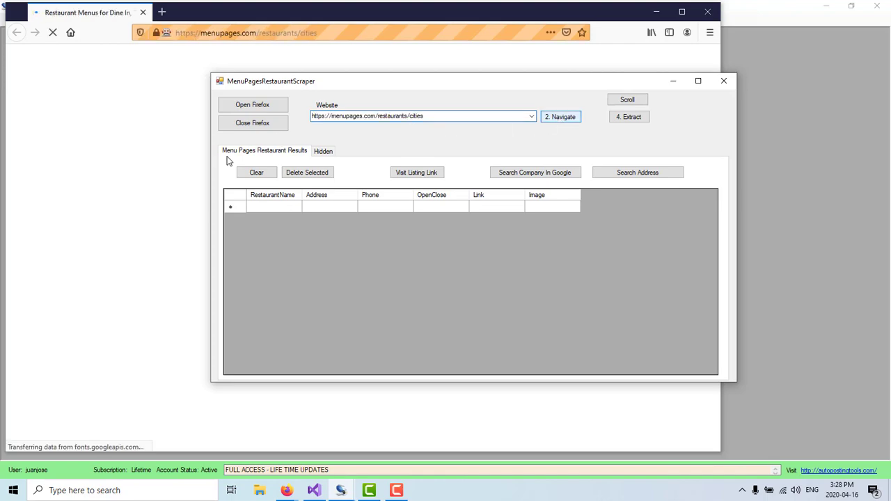
click(560, 116)
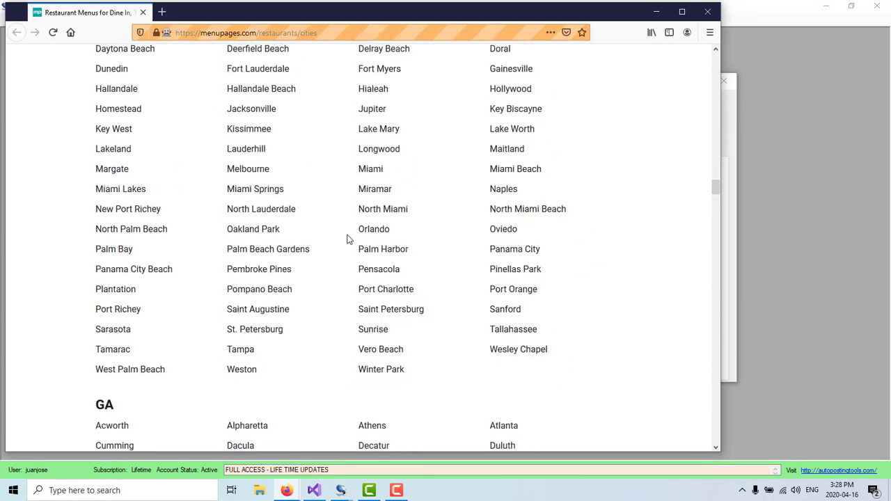
scroll(down, 3)
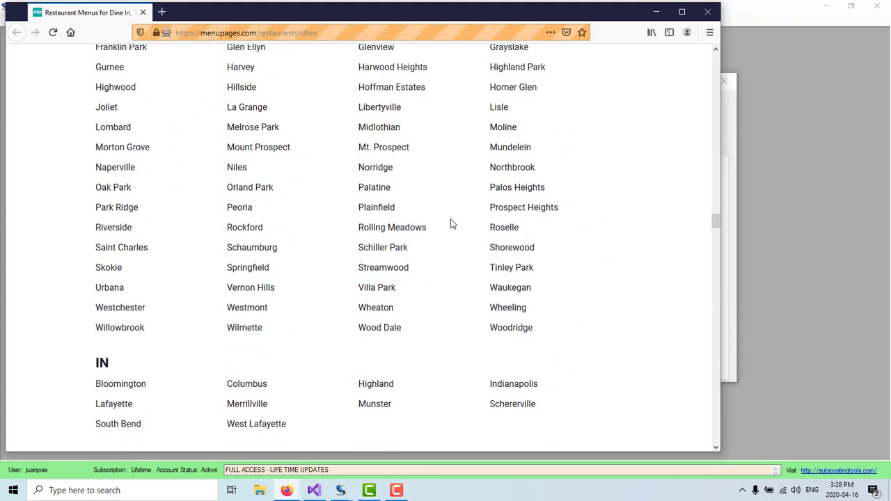
mouse_move(731, 151)
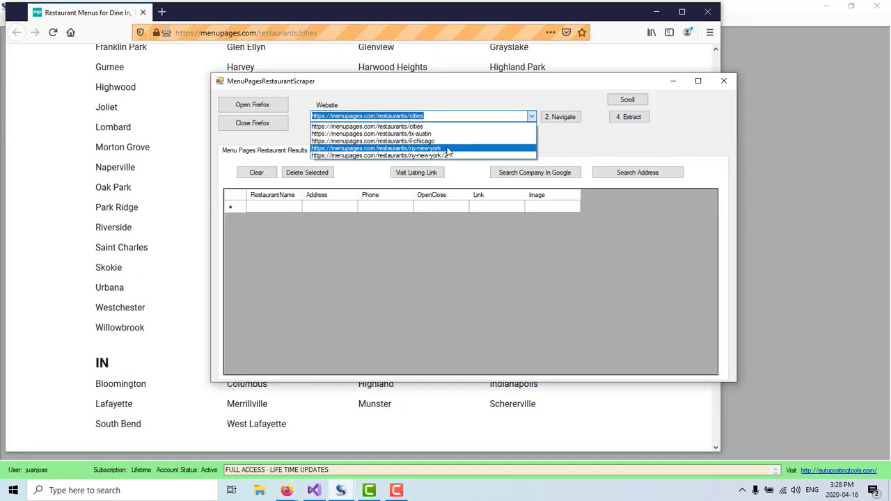
- Load the New York restaurants listing in Firefox and scroll through it
click(376, 149)
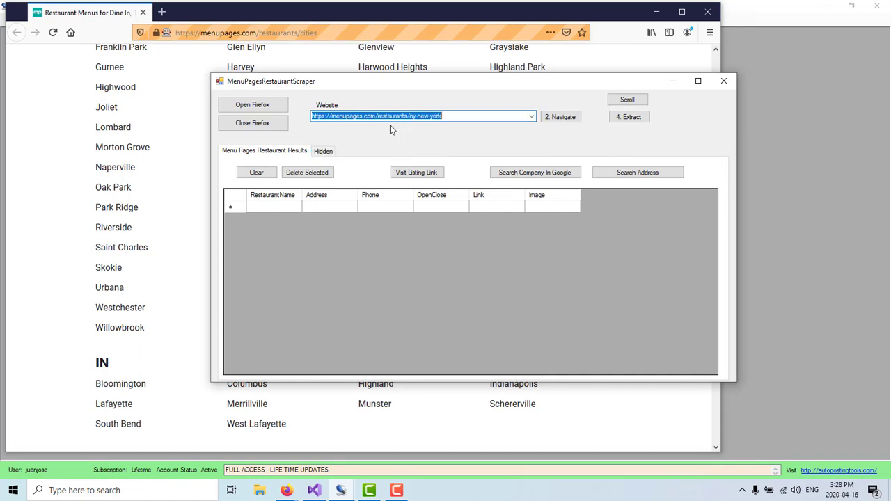
click(560, 116)
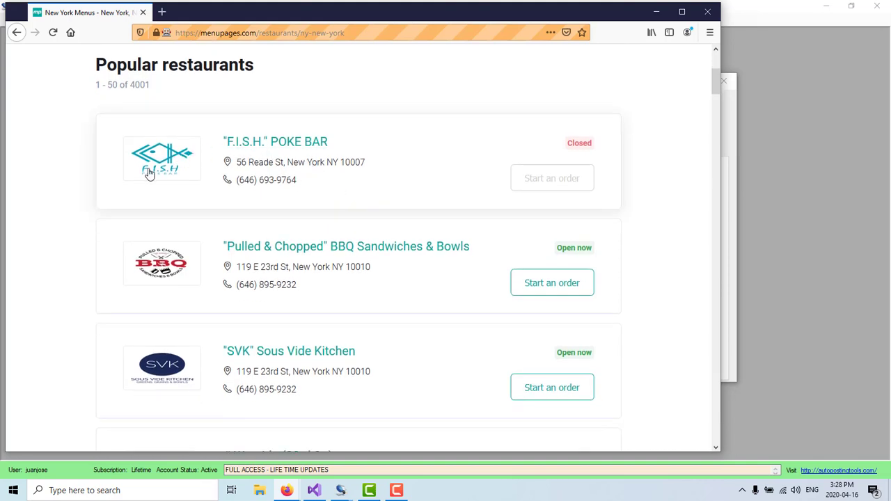
mouse_move(299, 143)
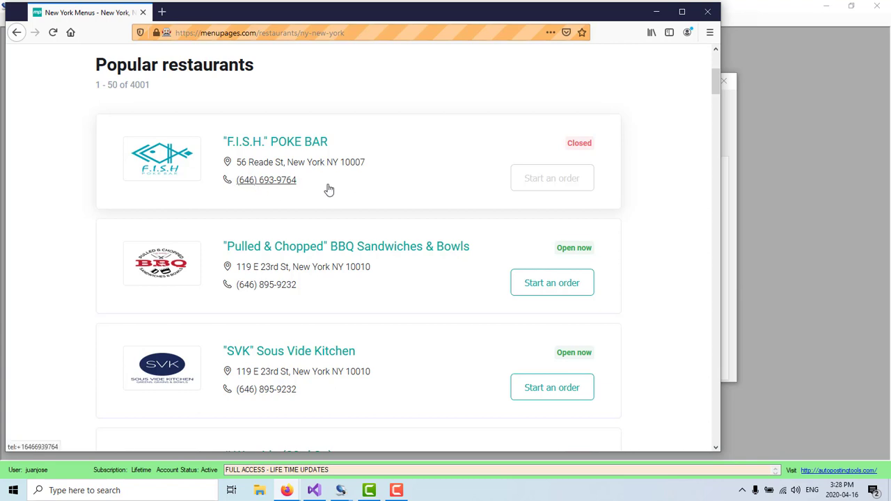
mouse_move(545, 174)
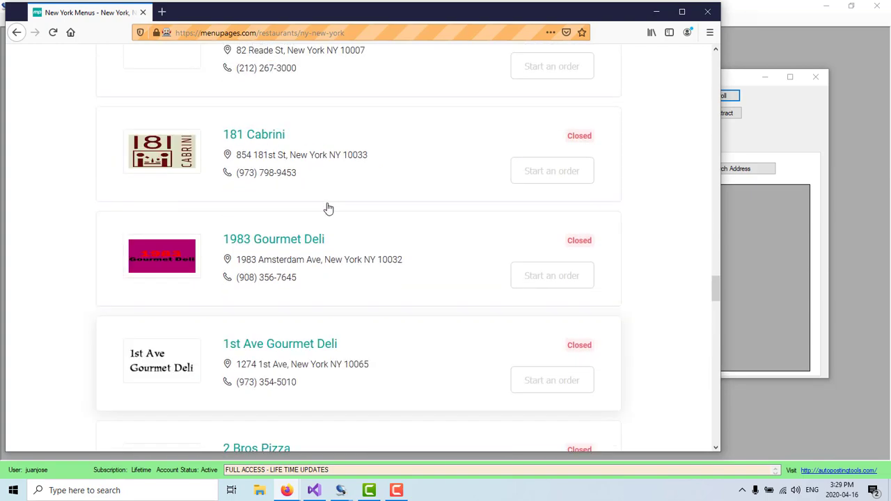
scroll(down, 3)
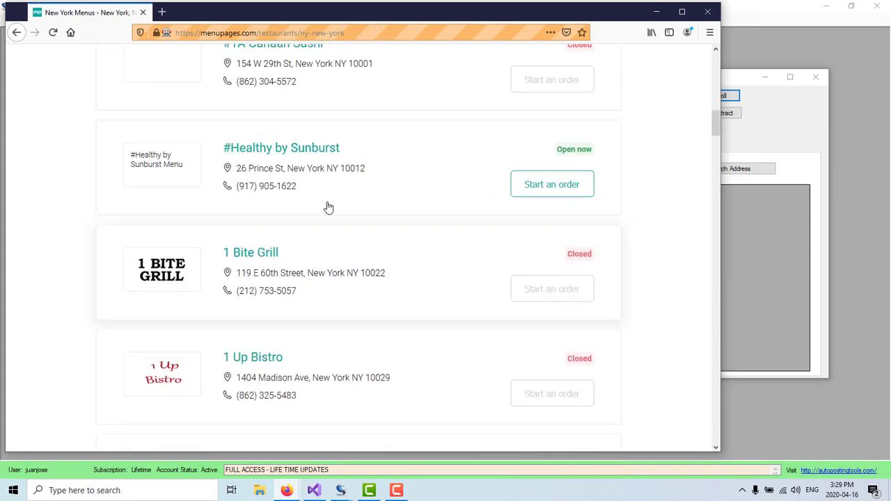
scroll(up, 3)
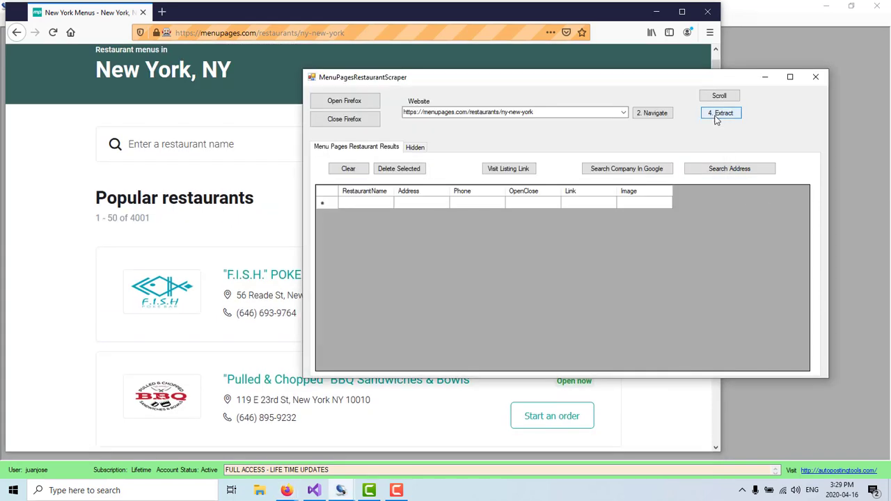
- Extract the first page of New York restaurants into the results grid
click(721, 113)
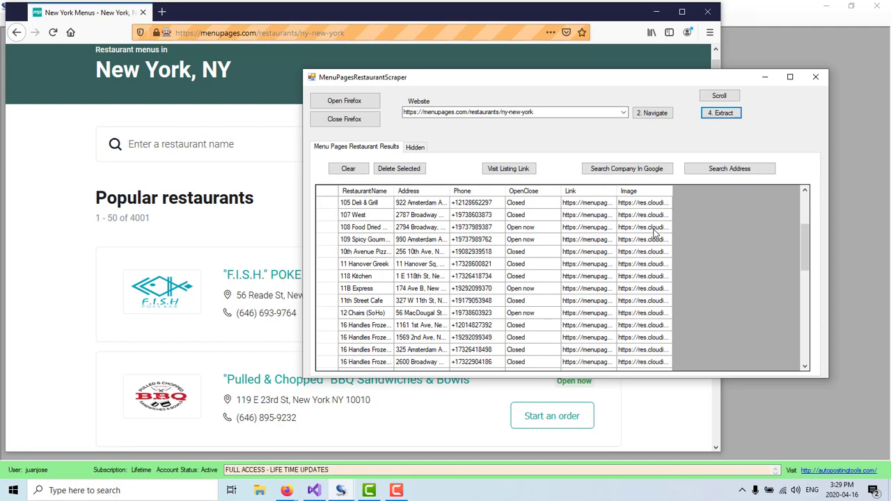
scroll(down, 3)
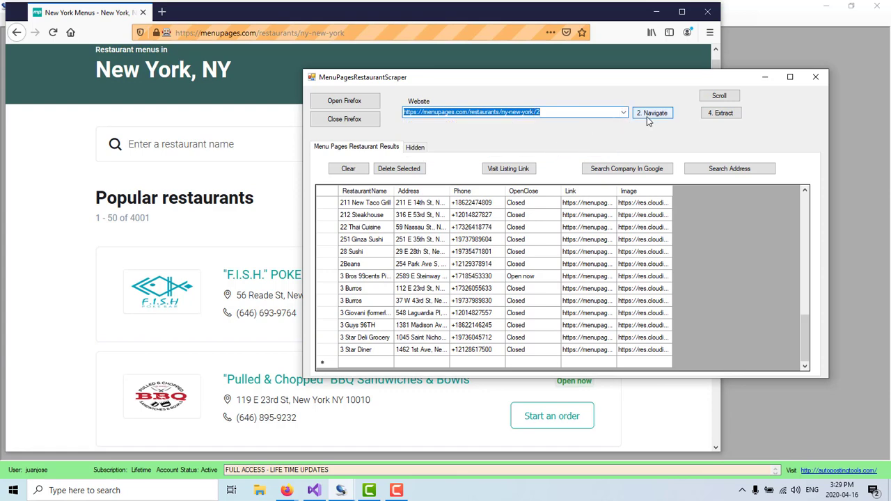
- Navigate to and extract New York listing pages 2 and 3 into the grid
click(652, 112)
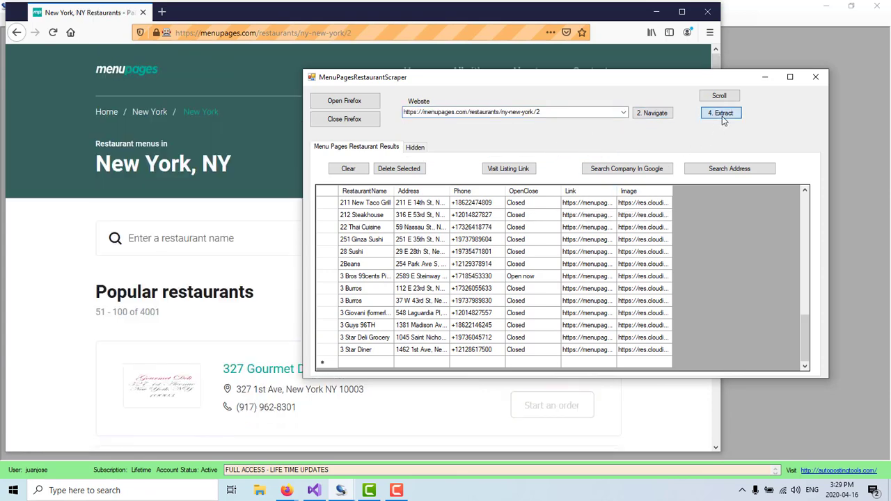
click(721, 113)
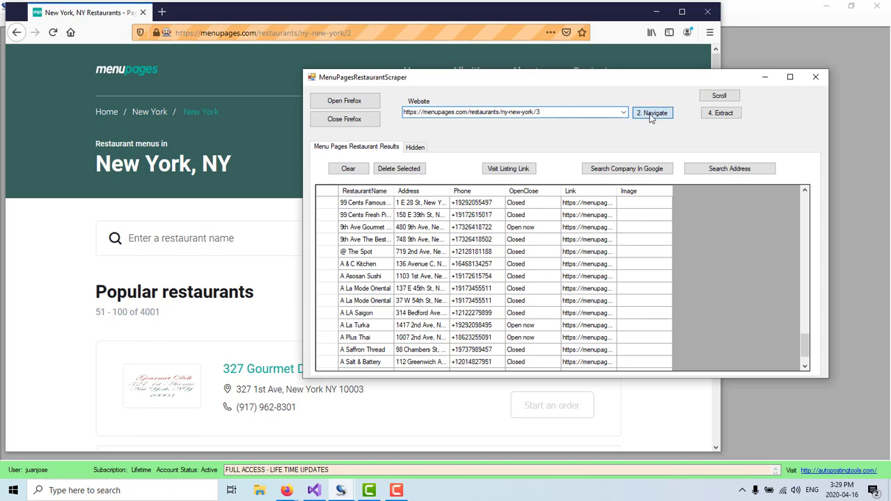
click(653, 113)
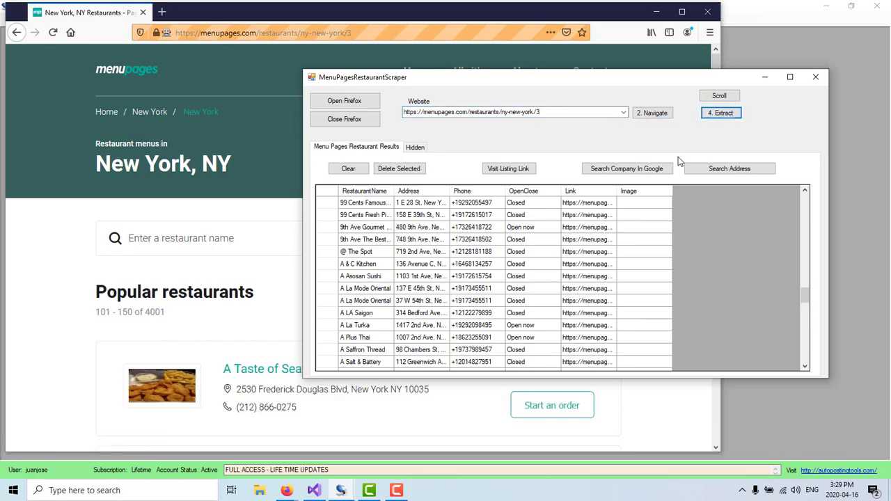
click(721, 113)
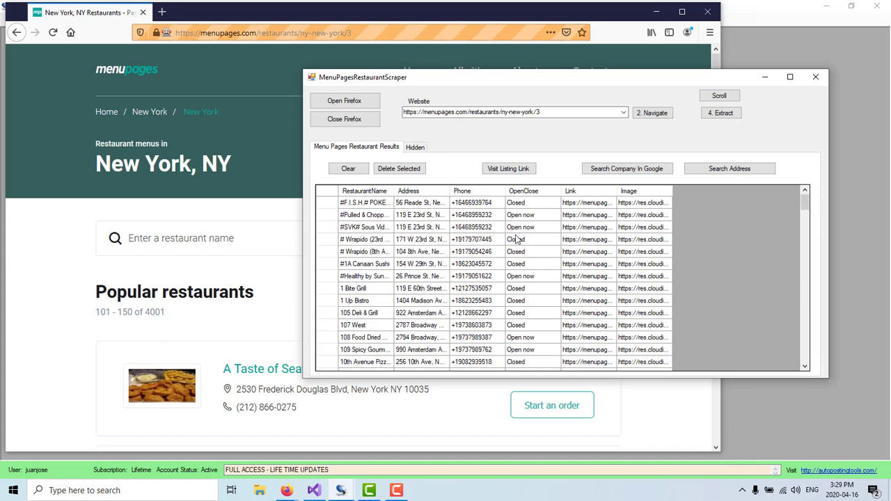
mouse_move(490, 241)
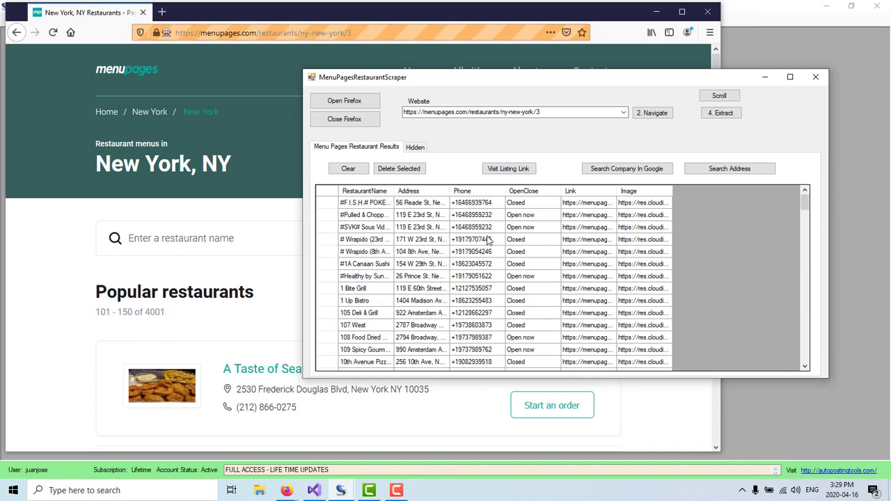
mouse_move(486, 226)
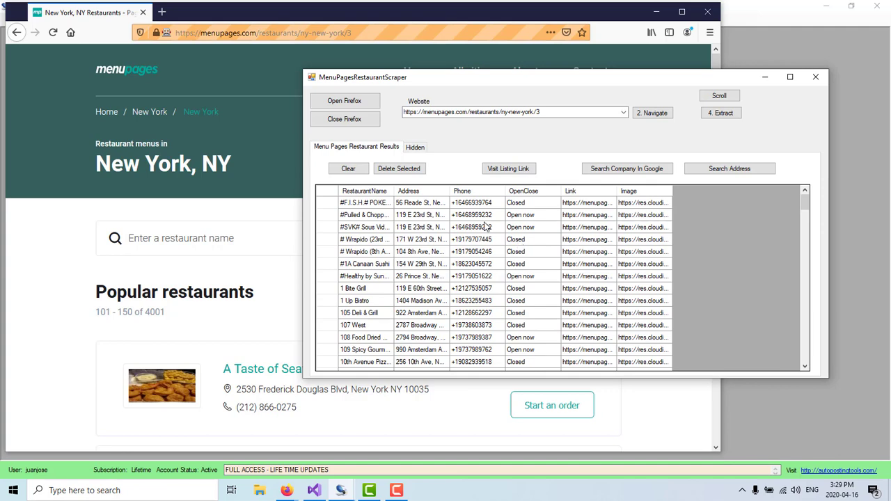
click(327, 191)
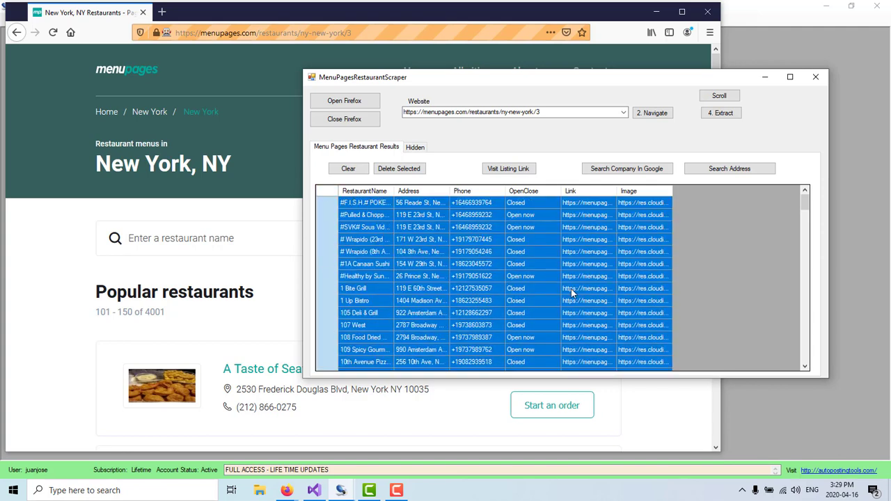
- Scroll the results grid and select the 118 Kitchen row
scroll(down, 3)
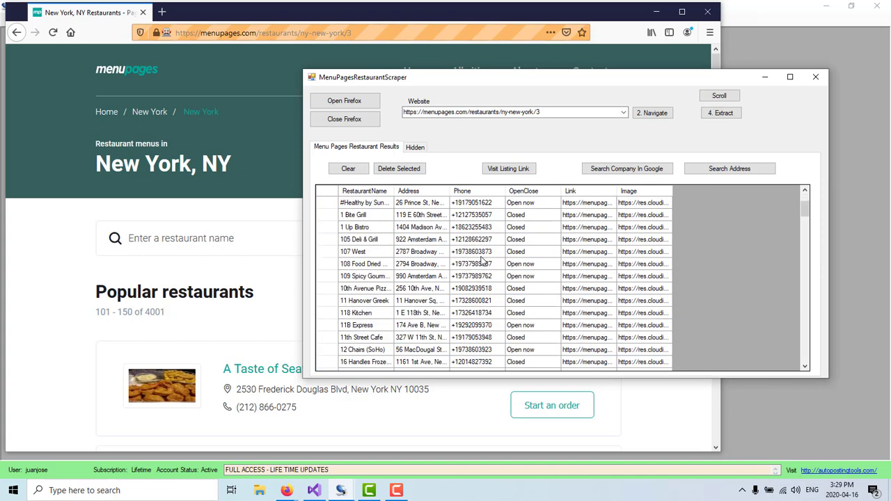
scroll(down, 3)
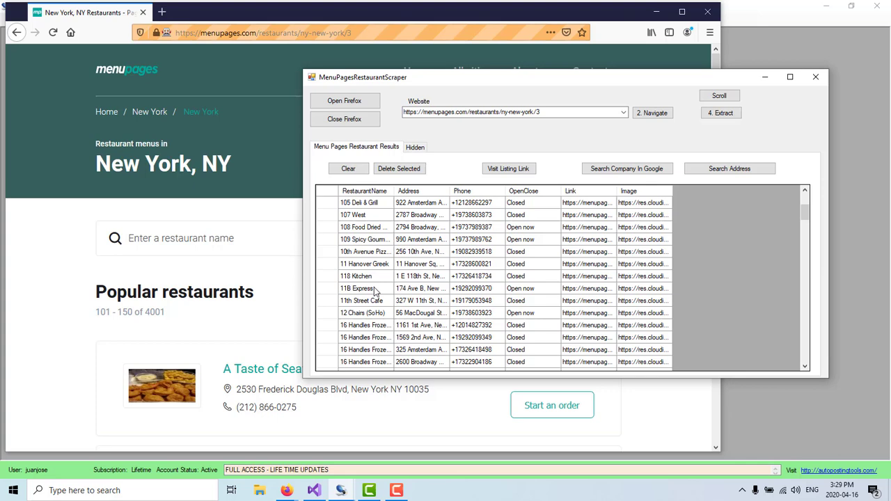
click(358, 288)
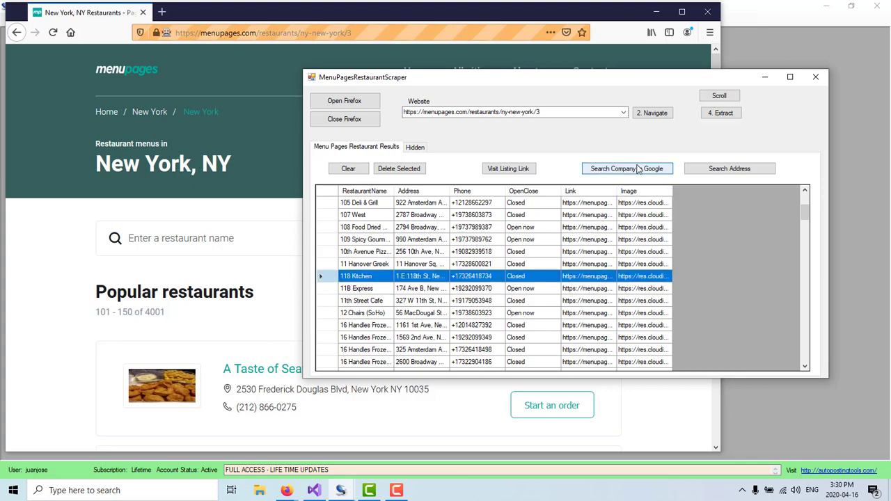
- Search Google for 118 Kitchen and scroll through the results
click(626, 168)
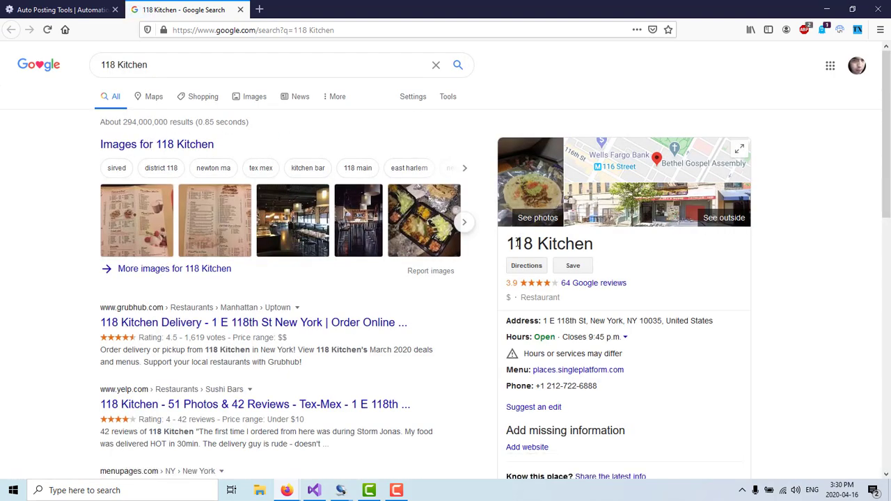
scroll(down, 3)
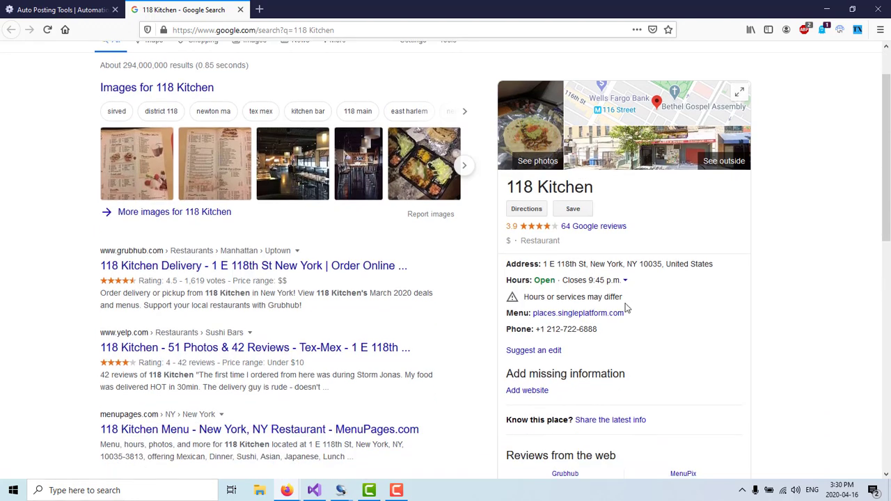
mouse_move(578, 312)
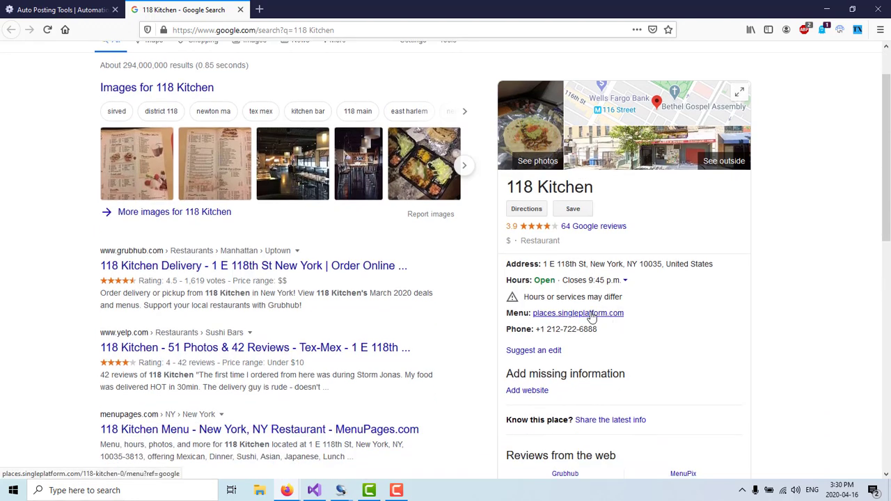
scroll(down, 3)
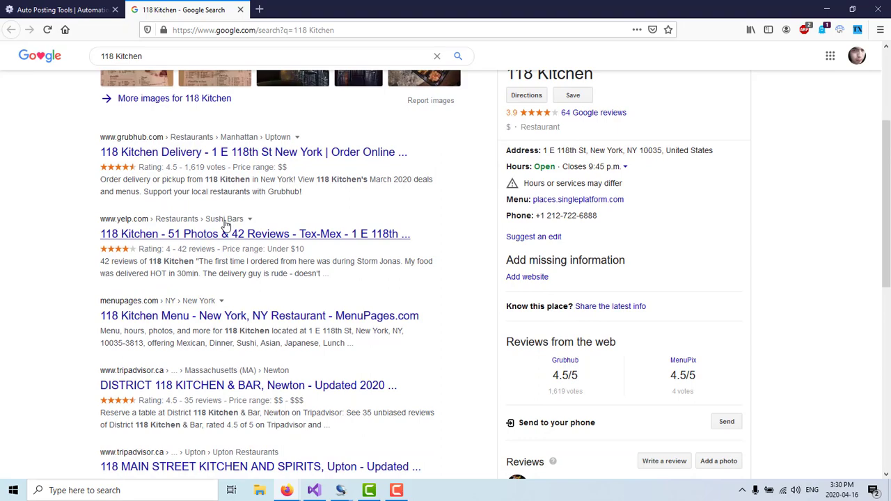
scroll(down, 3)
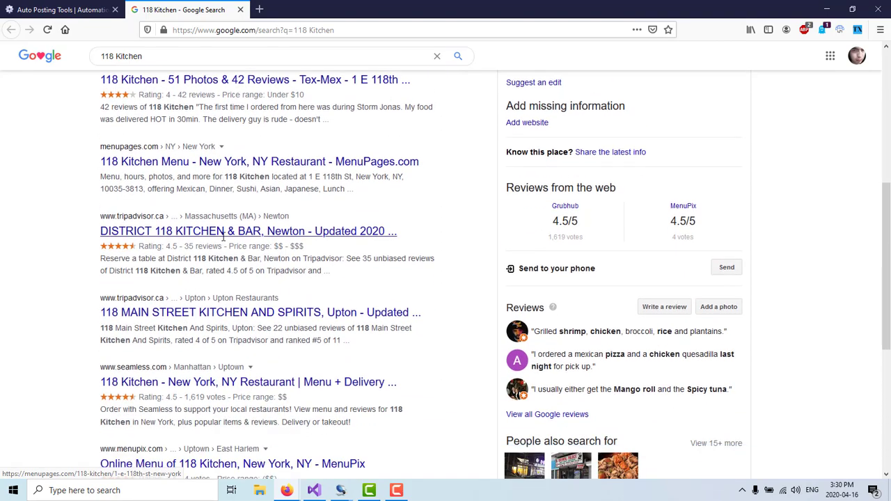
scroll(down, 3)
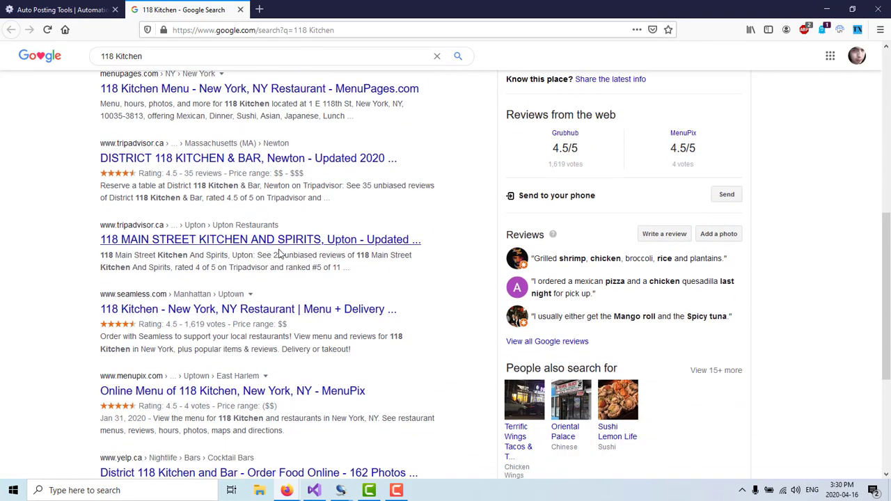
scroll(down, 3)
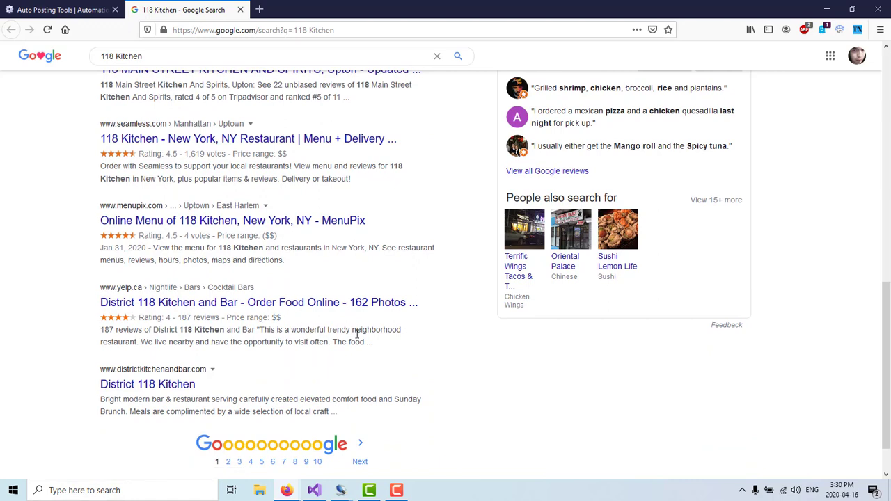
scroll(up, 3)
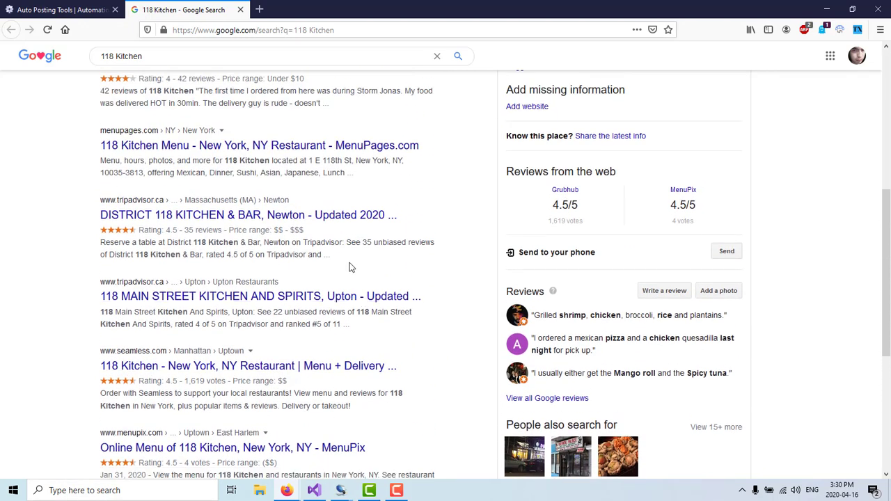
scroll(down, 3)
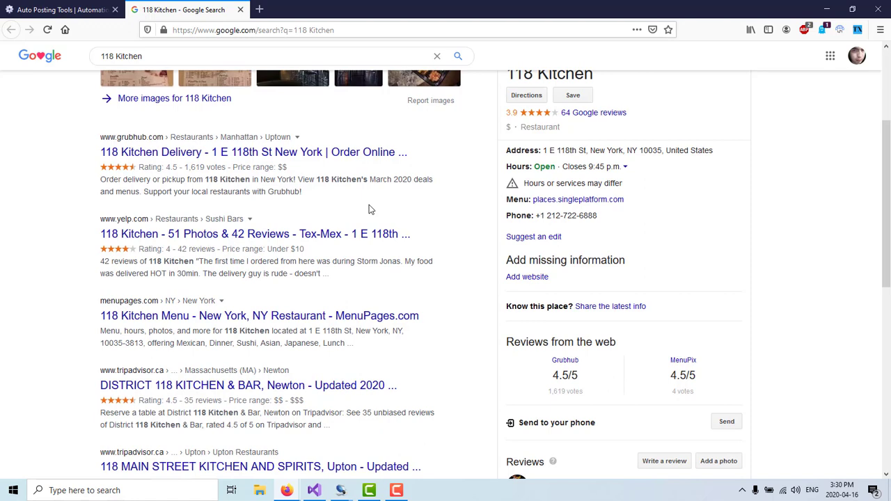
mouse_move(383, 365)
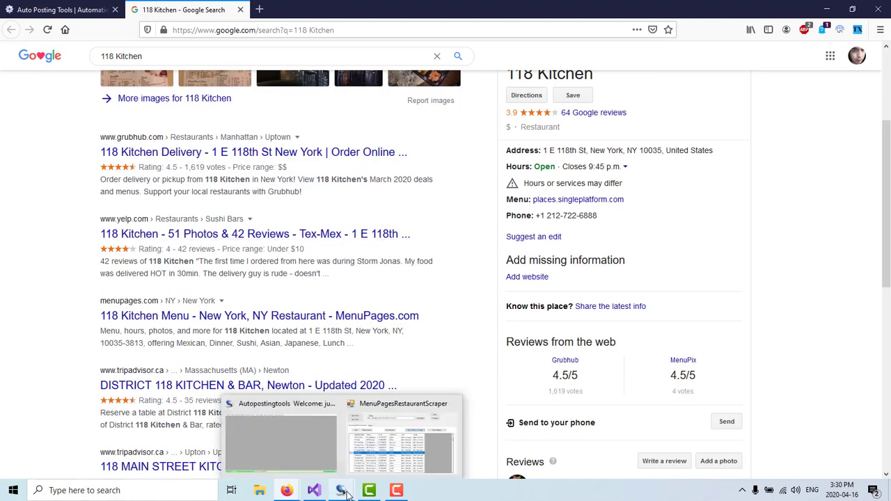
- Return to the scraper grid and select the 178 Taco House row
click(402, 432)
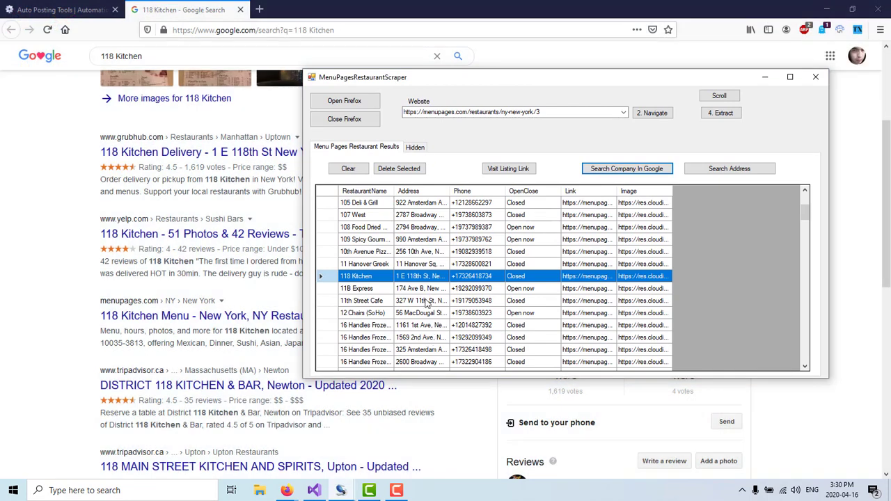
scroll(down, 3)
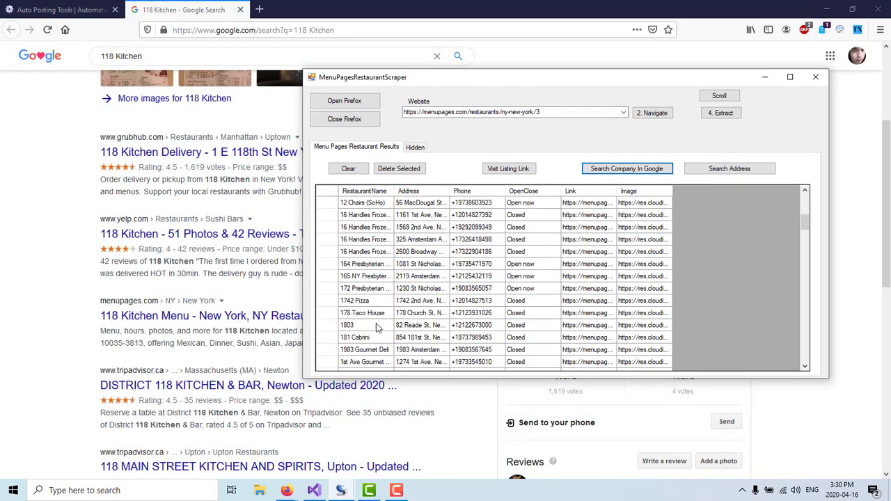
click(362, 313)
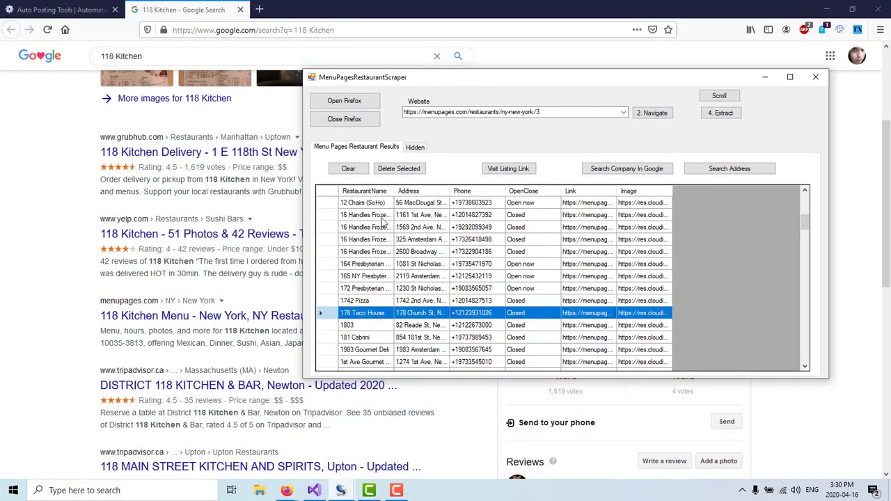
- Search Google for 178 Taco House and open its ordertacohouse.com menu site
click(816, 76)
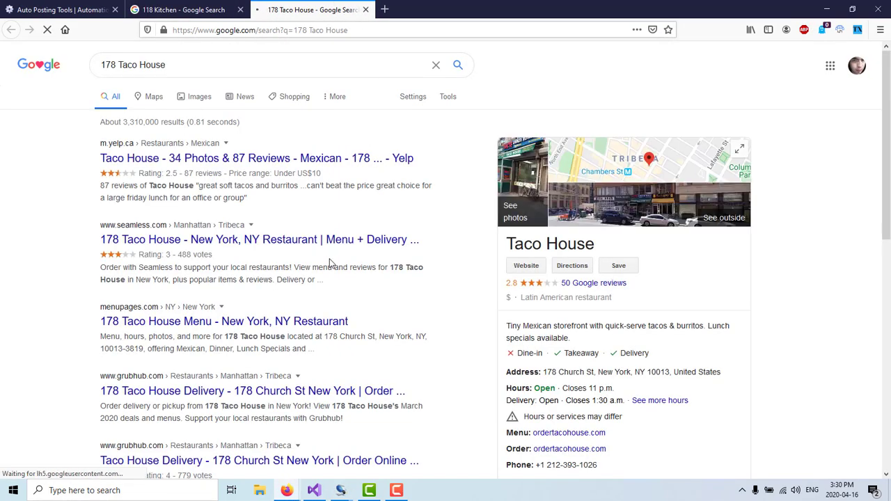
scroll(down, 3)
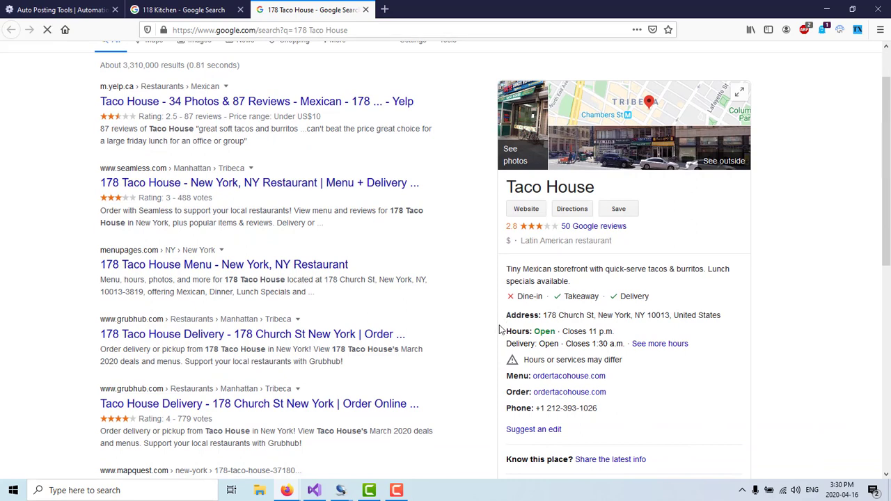
scroll(down, 3)
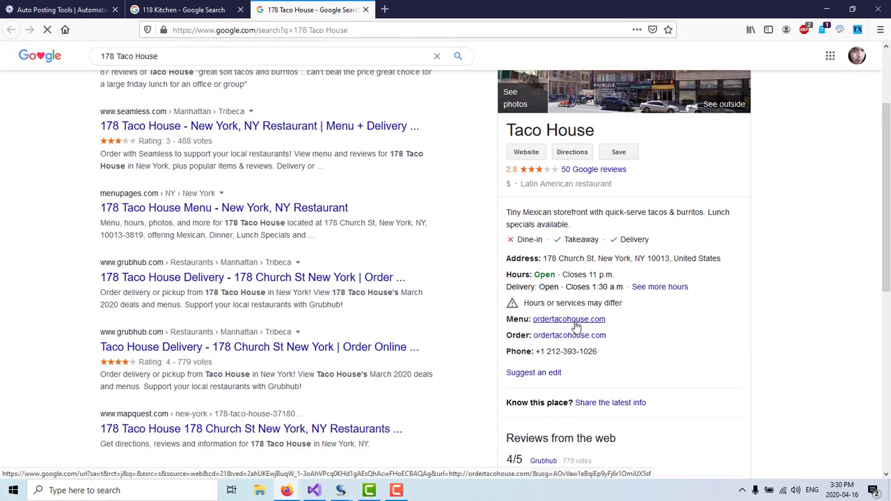
click(569, 319)
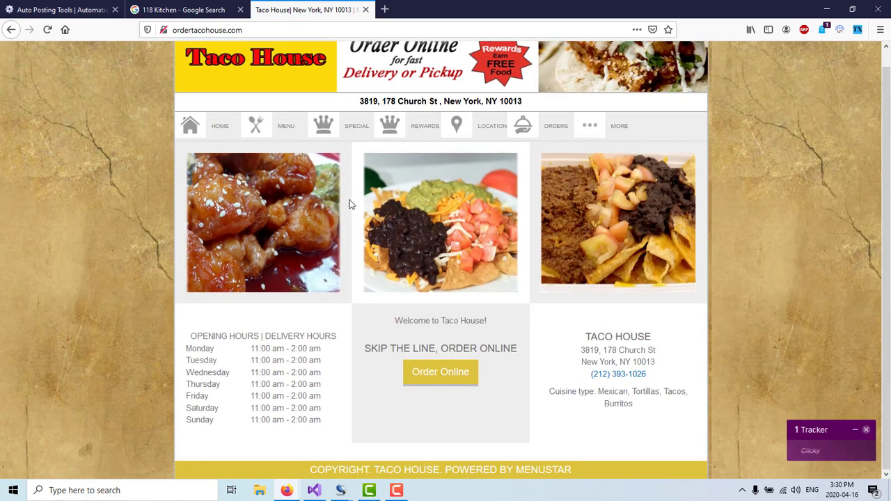
mouse_move(435, 200)
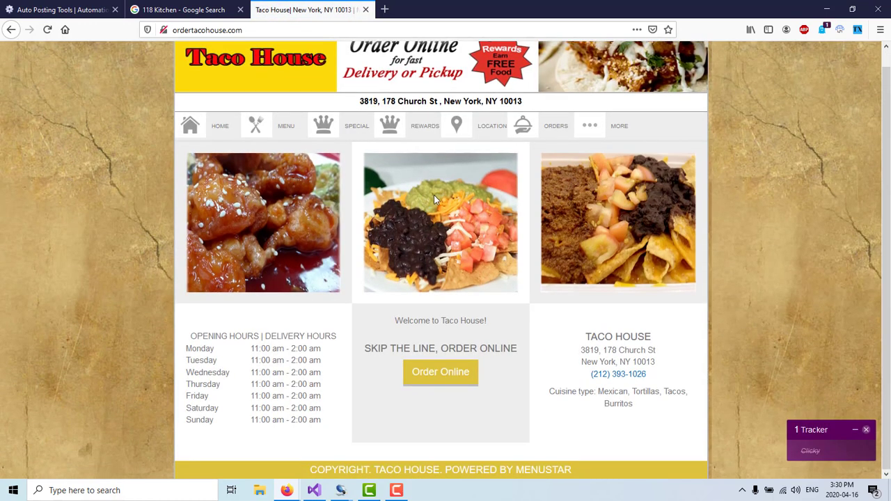
mouse_move(542, 195)
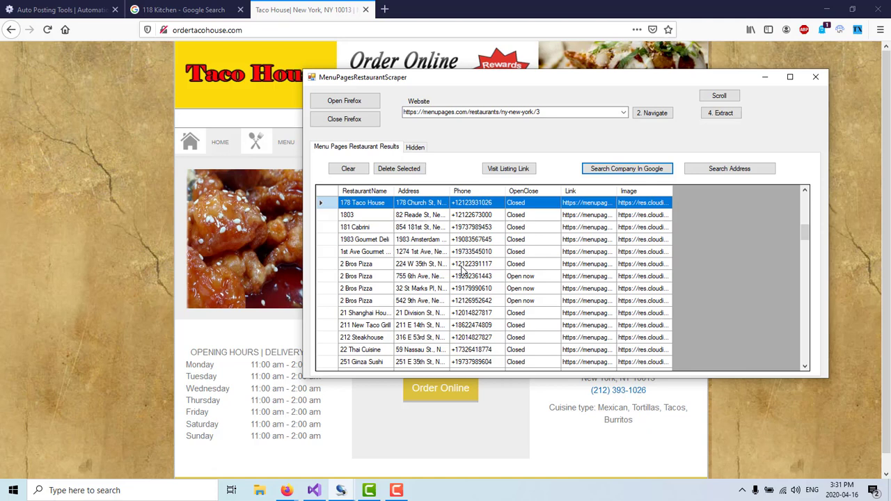
mouse_move(463, 271)
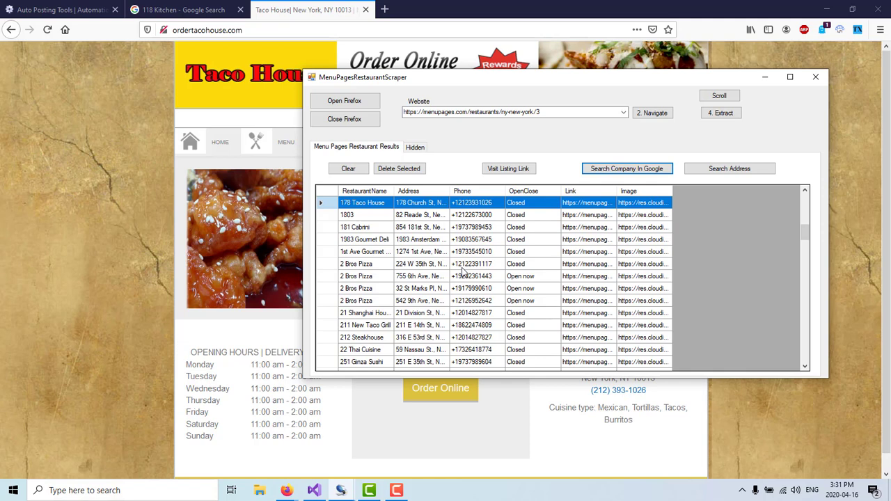
mouse_move(466, 273)
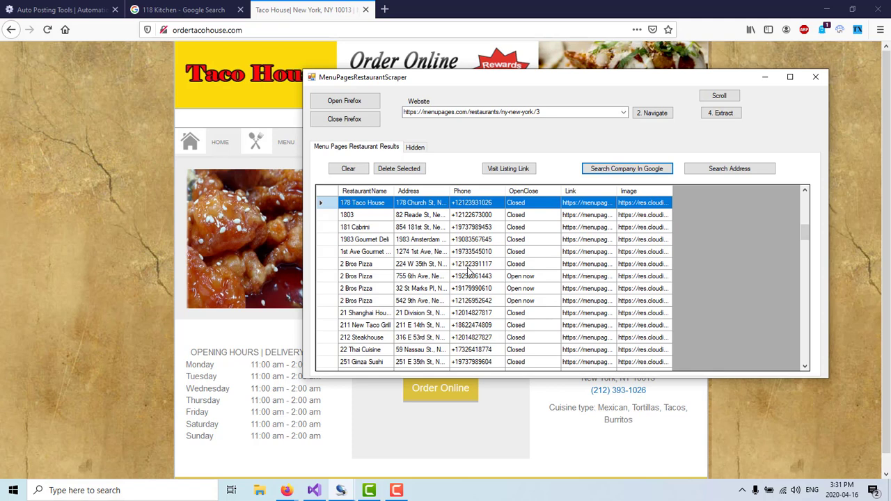
mouse_move(382, 286)
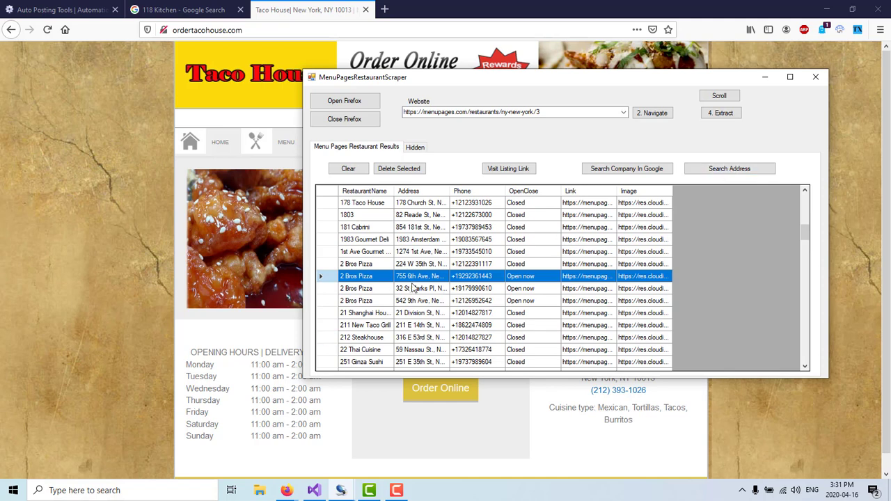
mouse_move(470, 242)
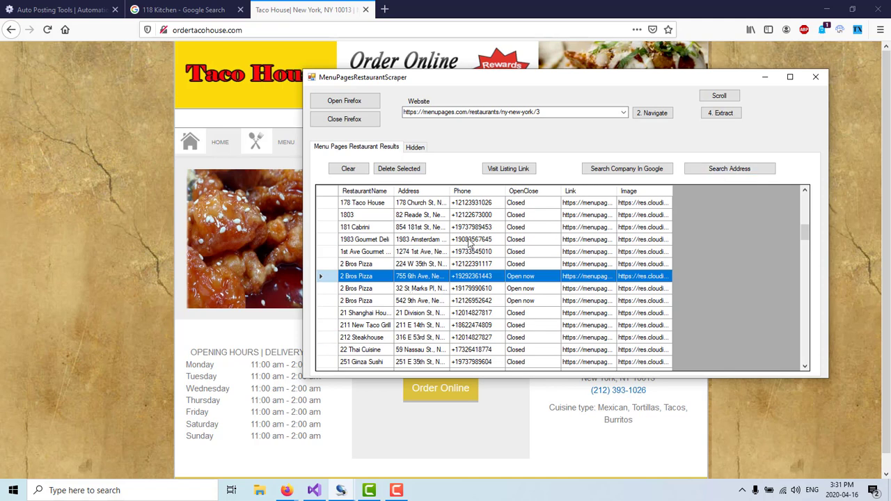
mouse_move(476, 287)
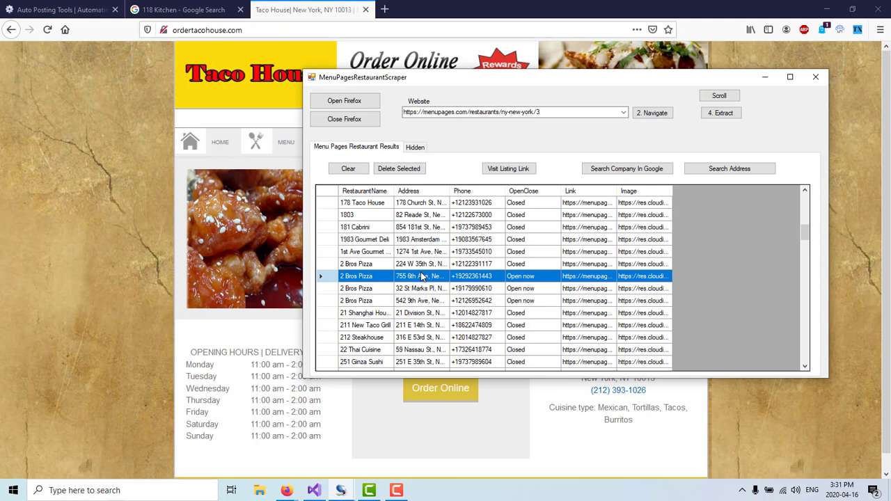
mouse_move(423, 276)
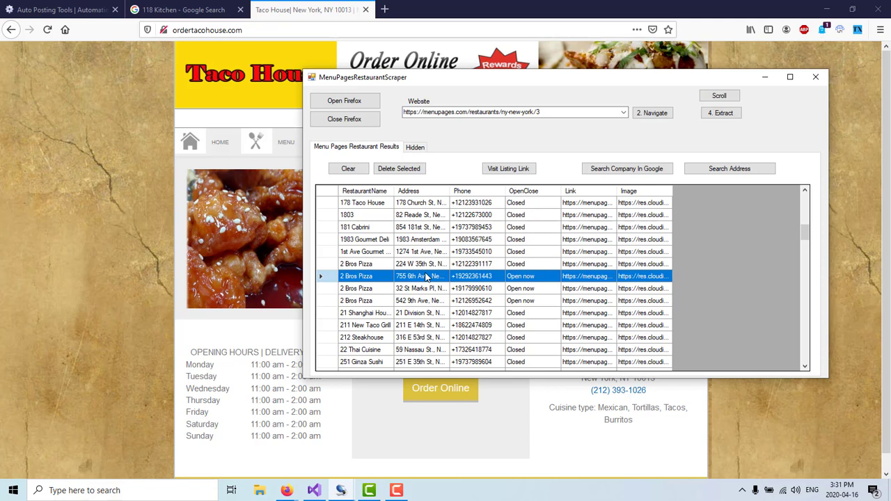
mouse_move(509, 285)
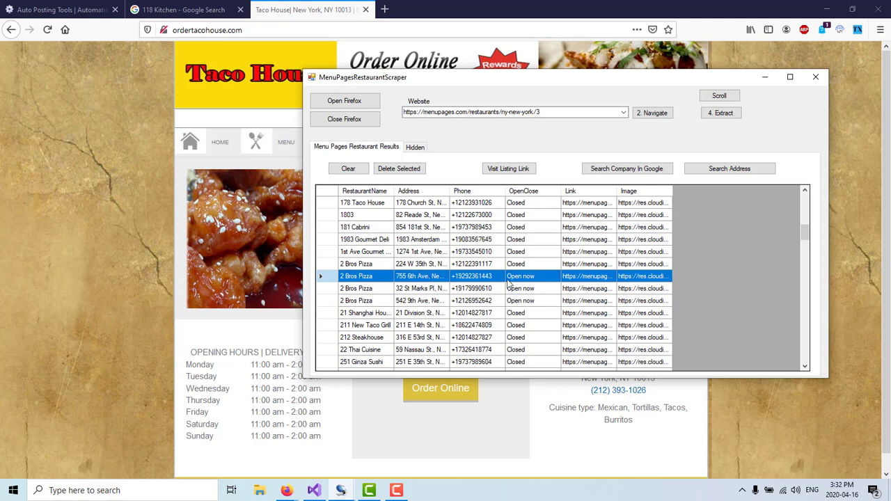
mouse_move(483, 281)
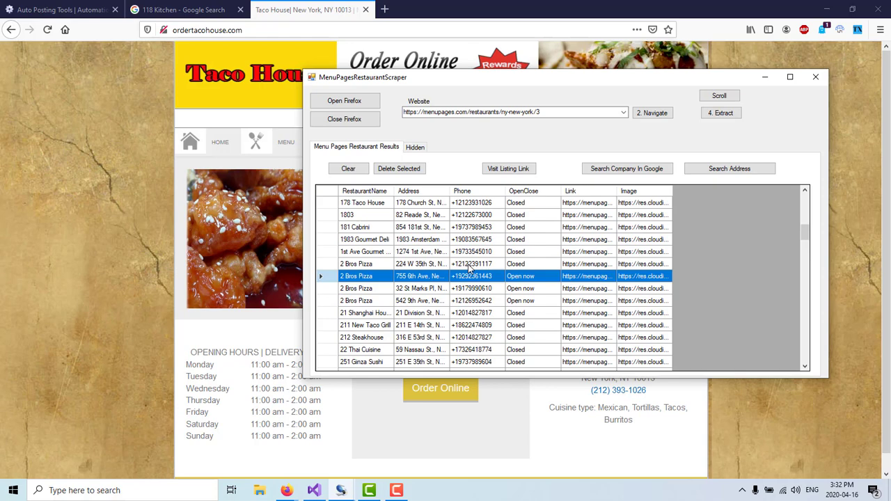
- Scroll the results grid down past 2 Bros Pizza to 5 Boroughs Pizza
scroll(down, 3)
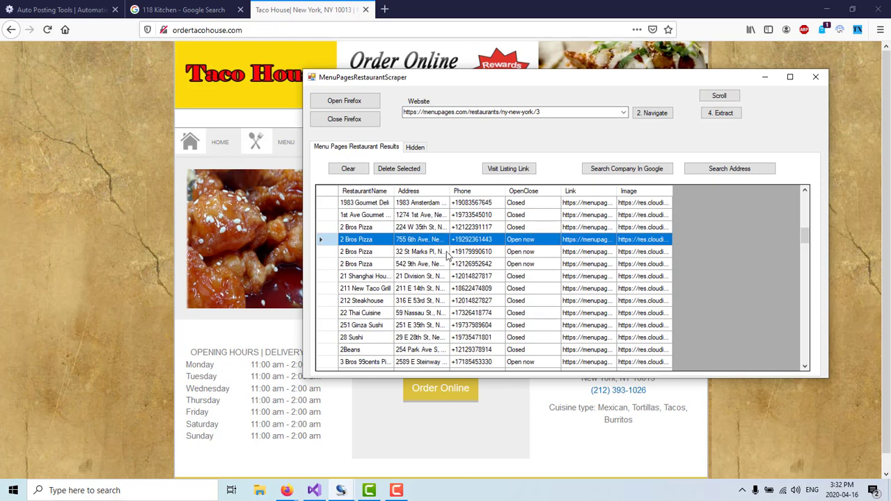
scroll(down, 3)
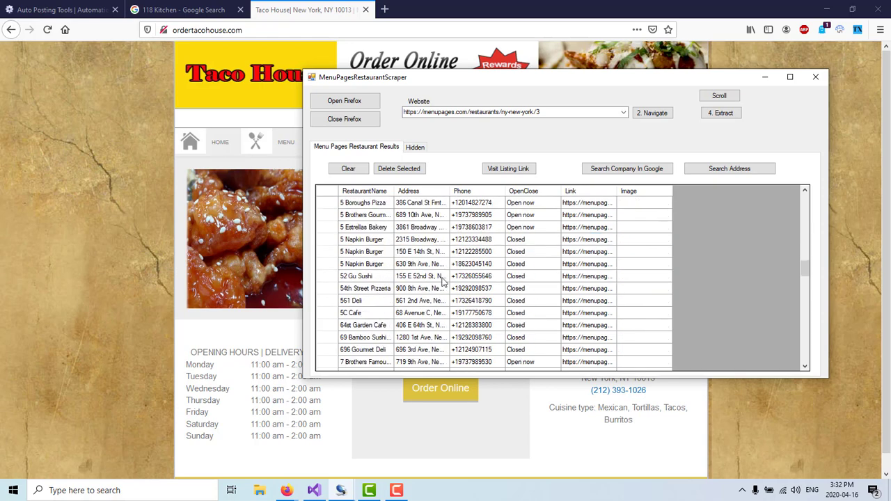